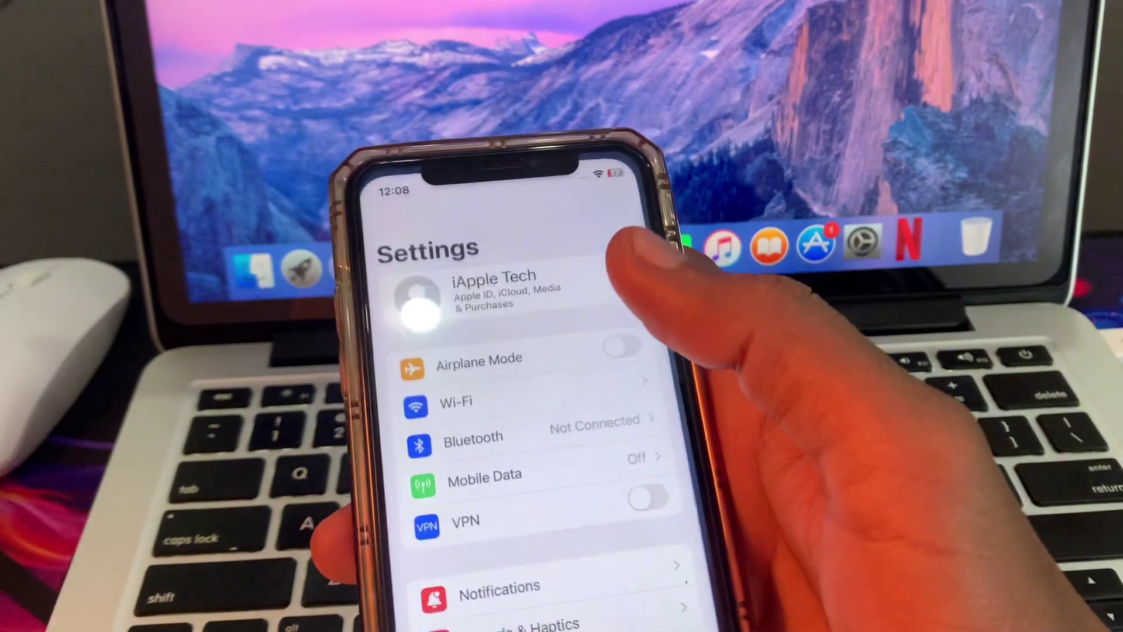
scroll("down", 3)
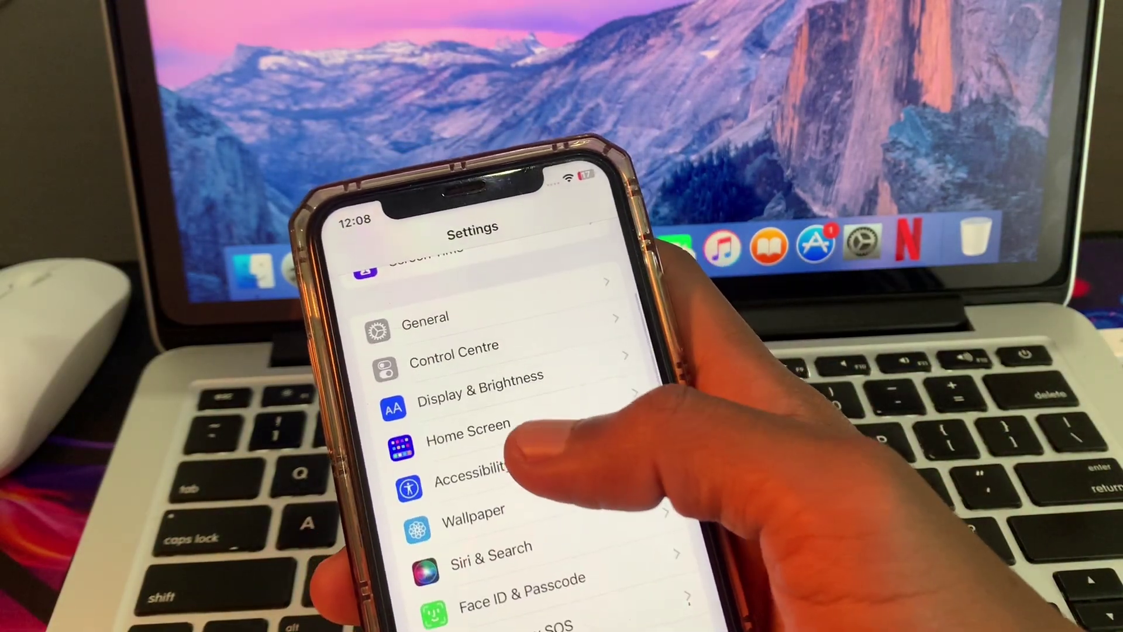